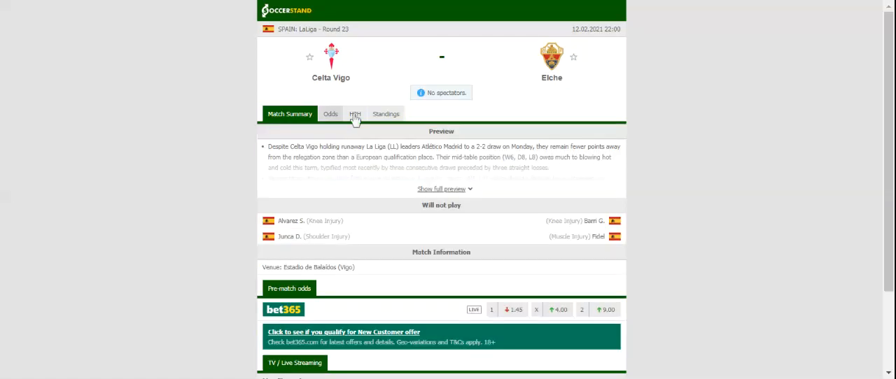
Step: View the LaLiga standings table for Celta Vigo vs Elche, then switch to H2H
click(385, 113)
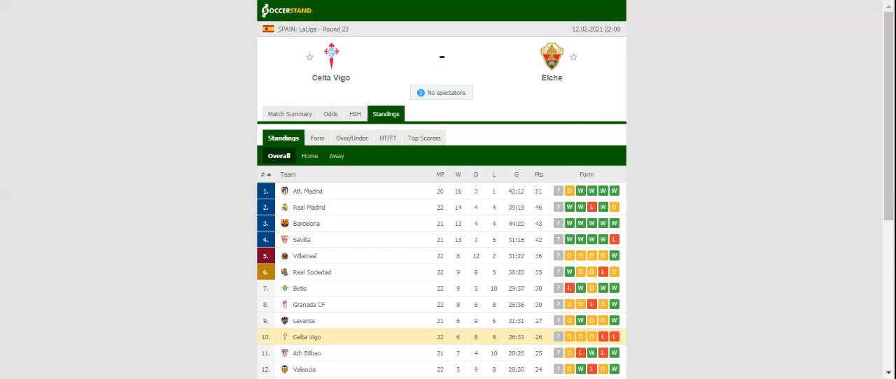
click(337, 113)
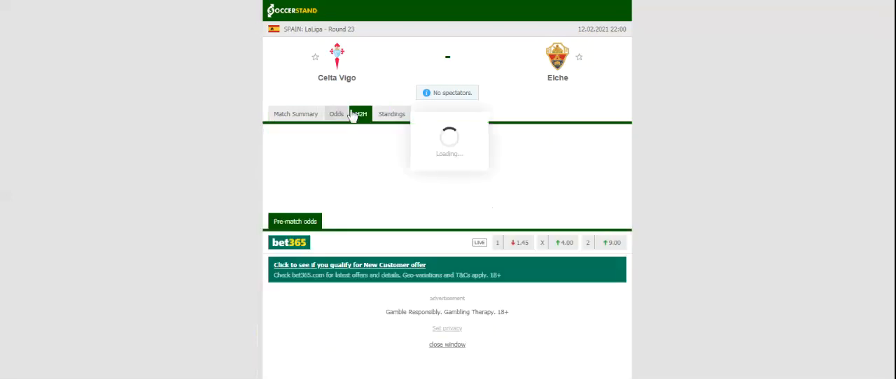
Step: Display the head-to-head section with Celta Vigo's and Elche's recent results
click(359, 113)
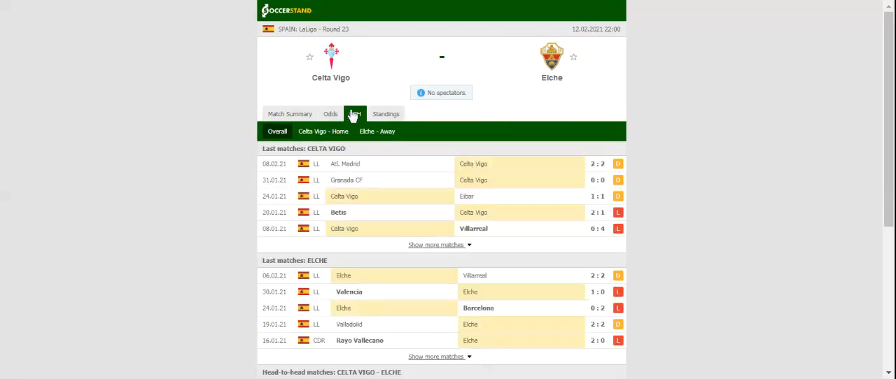
click(354, 114)
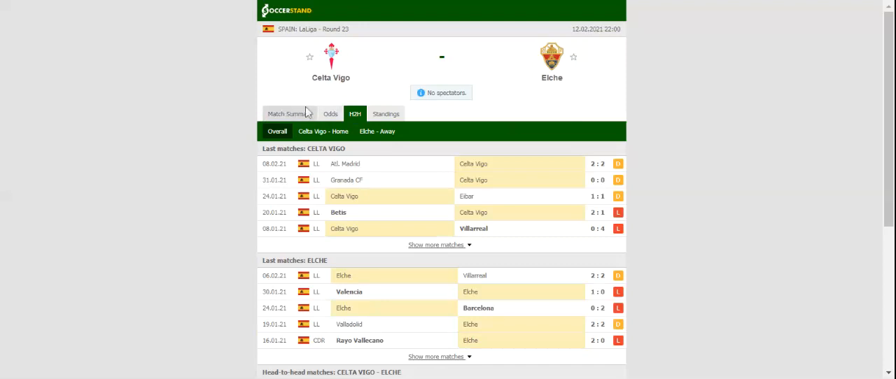
Step: Load the Odds tab listing full-time 1X2 prices from seven bookmakers
click(330, 113)
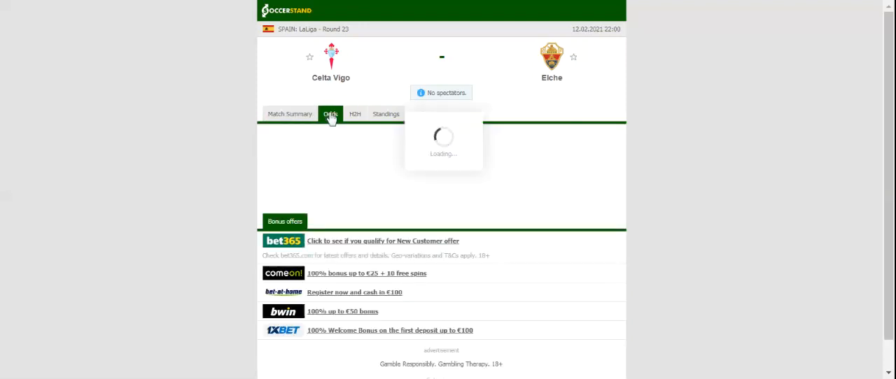
click(330, 113)
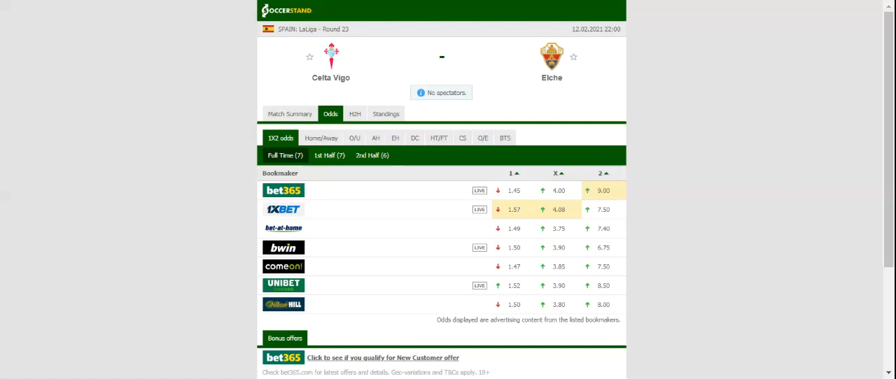
mouse_move(342, 105)
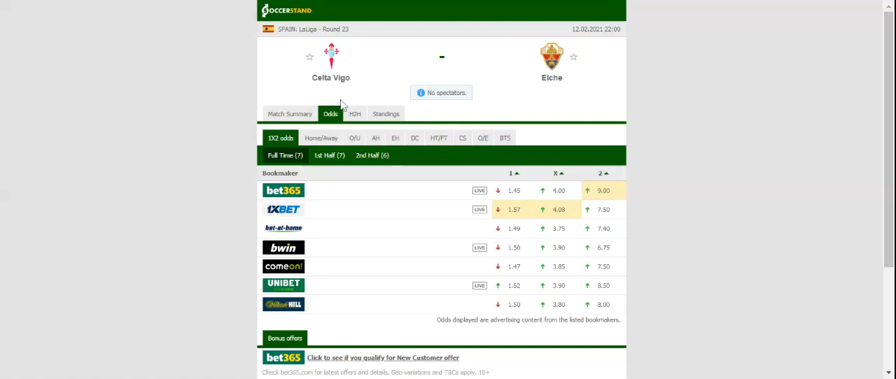
mouse_move(403, 59)
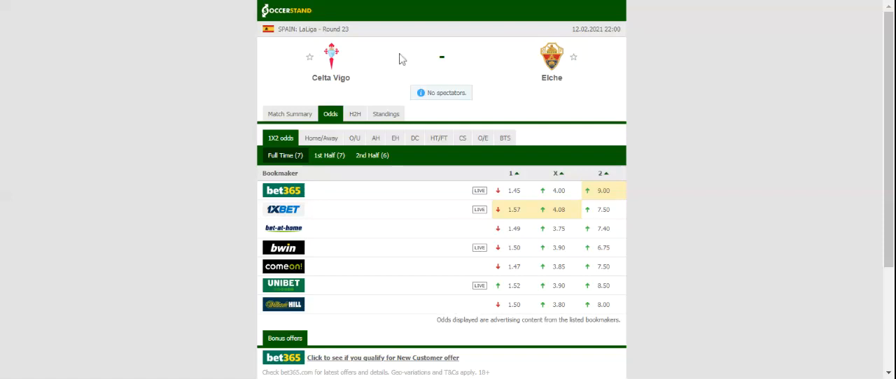
mouse_move(376, 29)
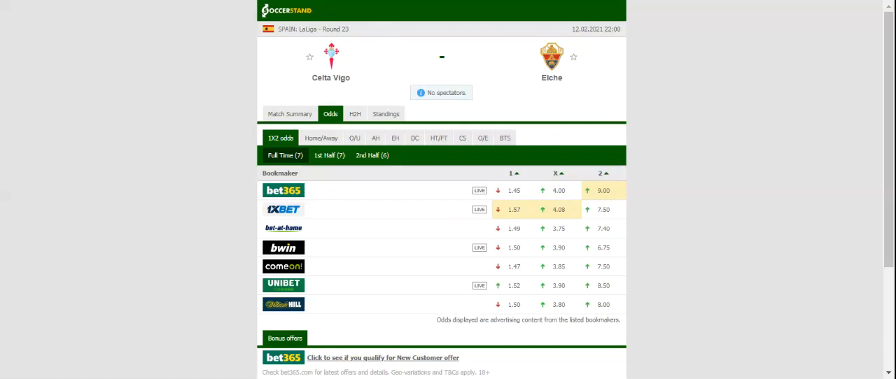
mouse_move(371, 32)
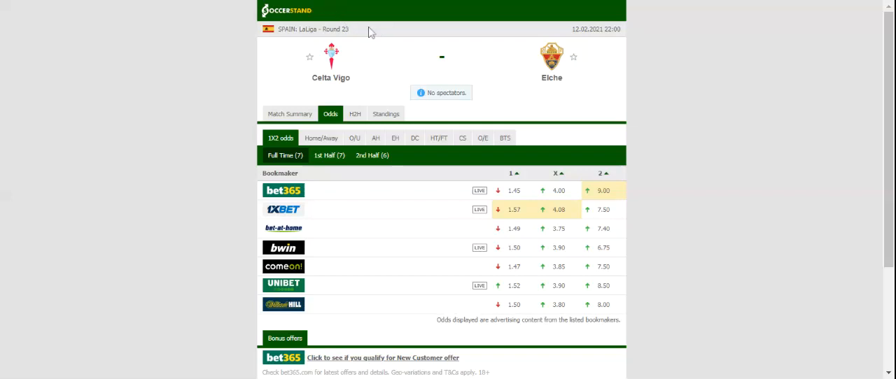